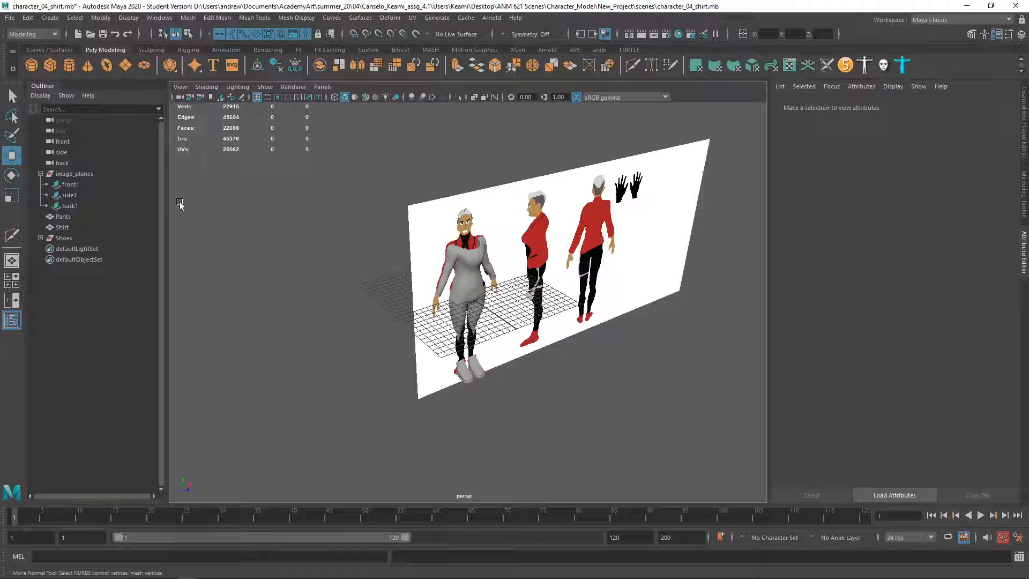
# Step: Select front1 and set its Translate Z to about -11 so the image plane sits behind the model
pyautogui.click(70, 185)
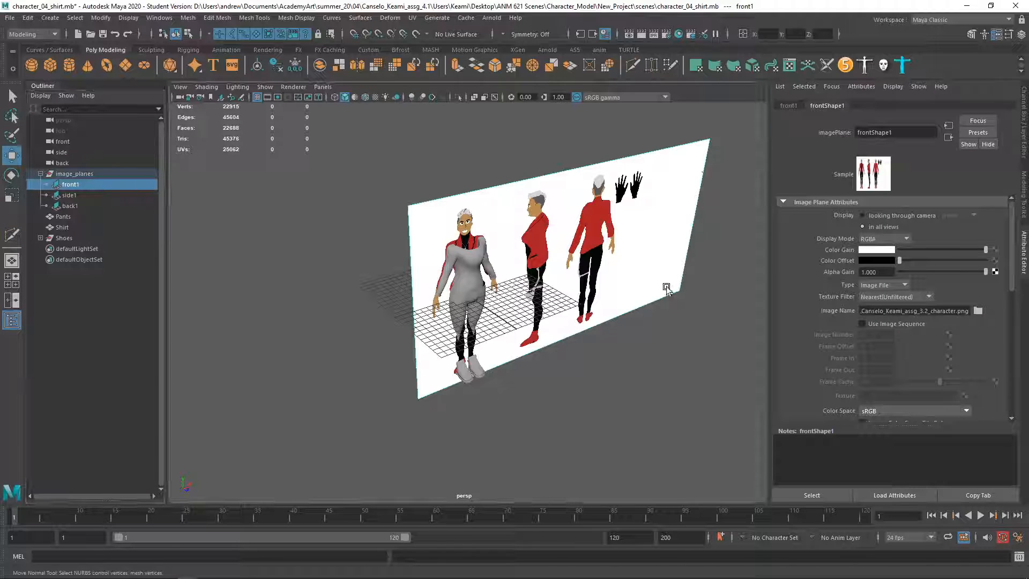
pyautogui.click(789, 106)
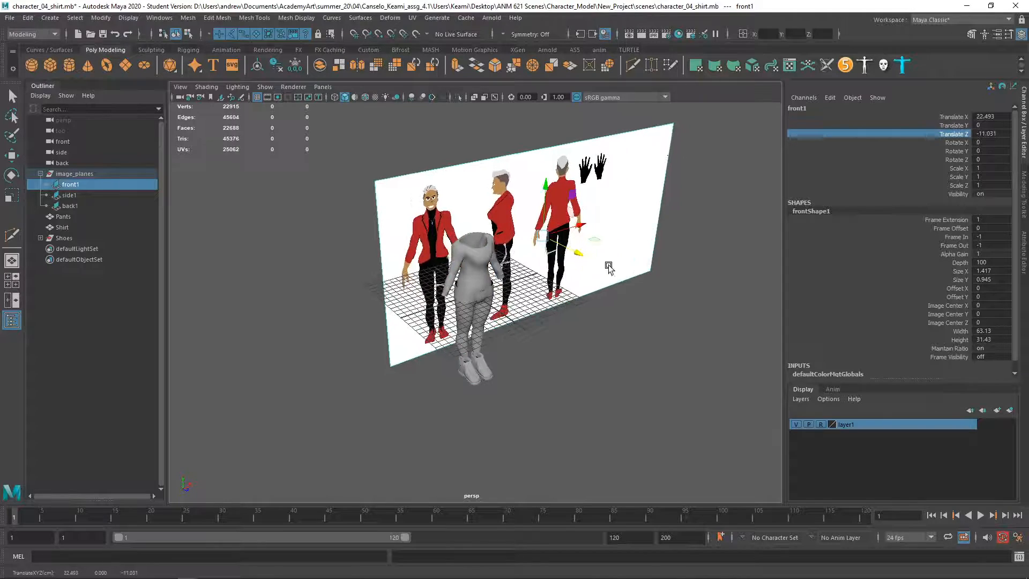
pyautogui.moveTo(608, 269); pyautogui.dragTo(570, 326)
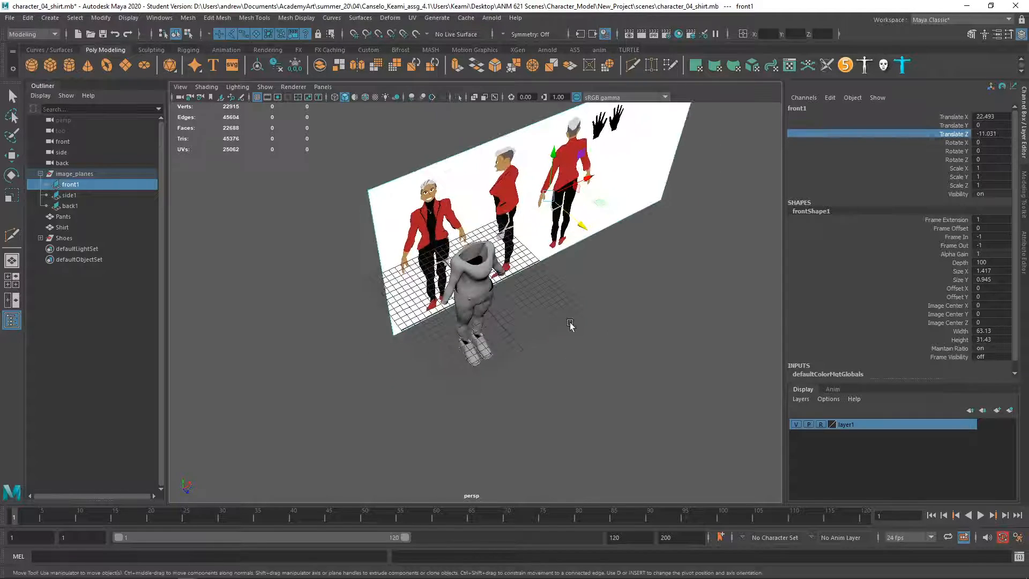
pyautogui.press('4')
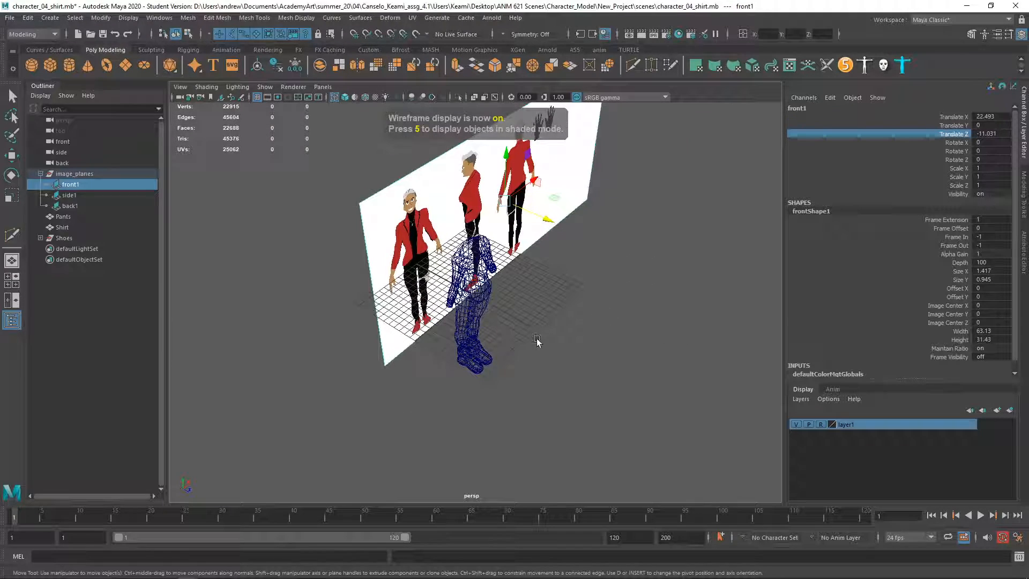
pyautogui.press('5')
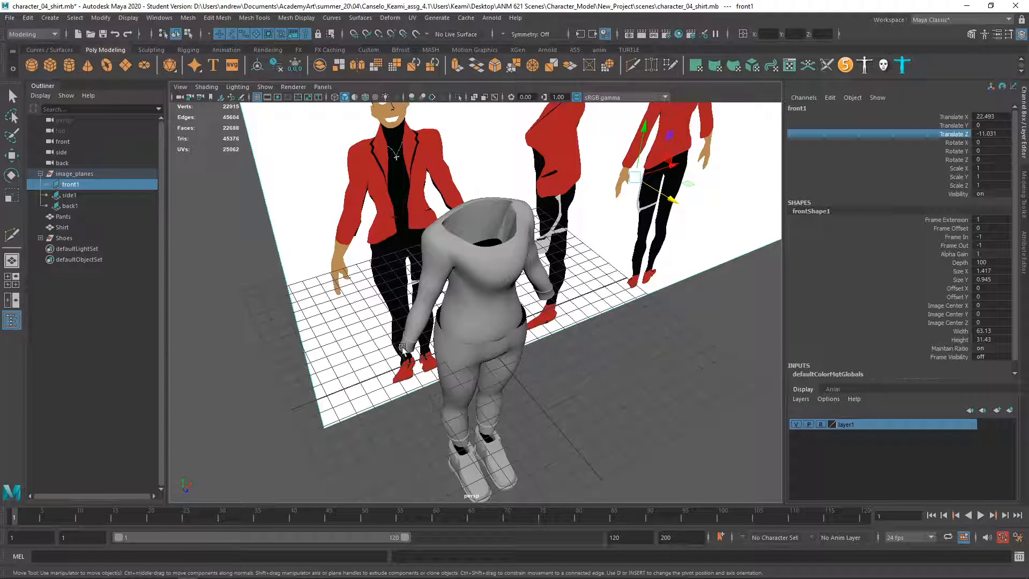
pyautogui.moveTo(470, 352)
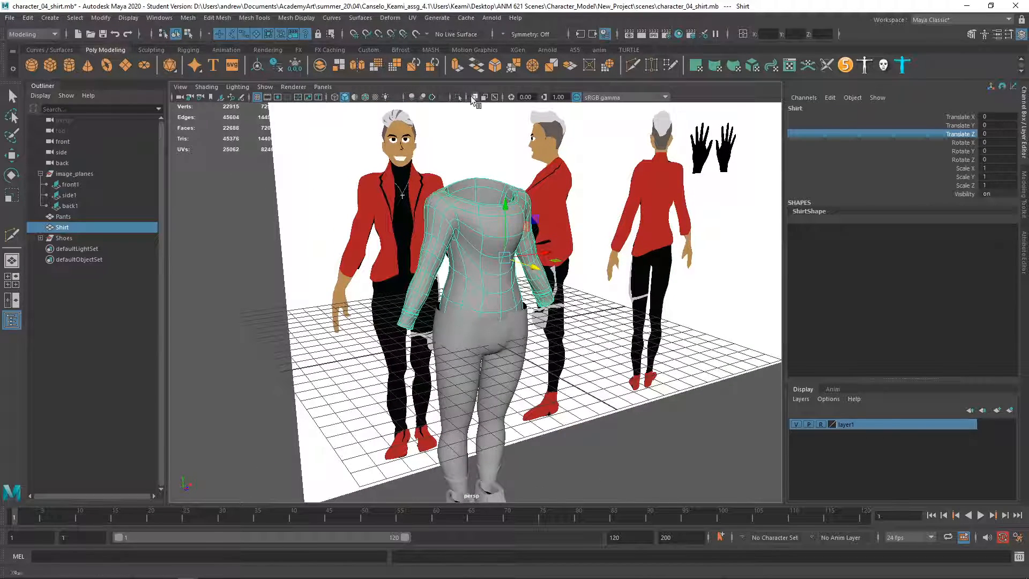
# Step: Select the Pants mesh for editing its top opening
pyautogui.click(456, 96)
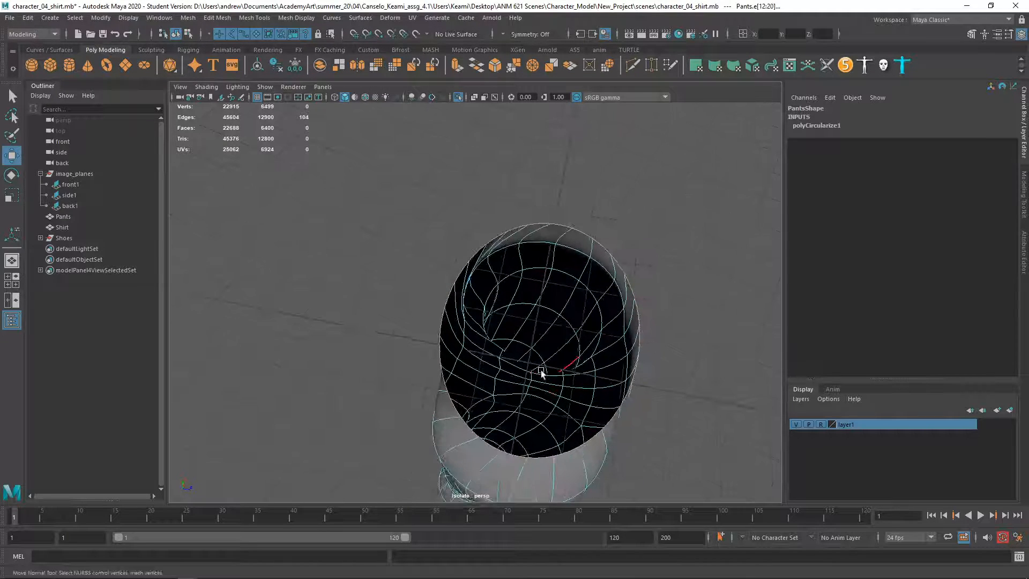
# Step: Switch to Vertex mode looking into the pants opening to pick the rim vertices
pyautogui.moveTo(541, 371); pyautogui.dragTo(447, 322)
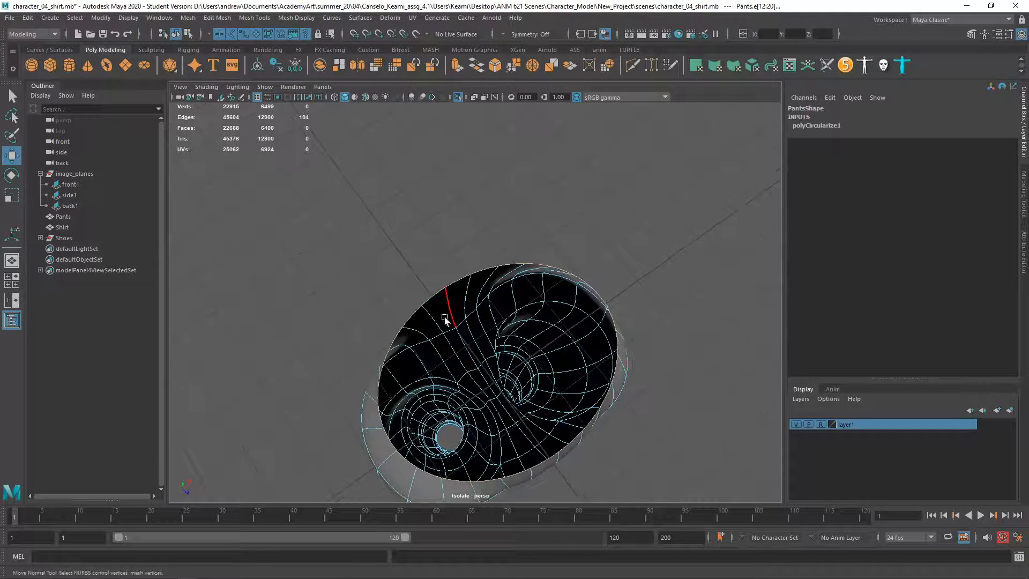
pyautogui.rightClick(445, 321)
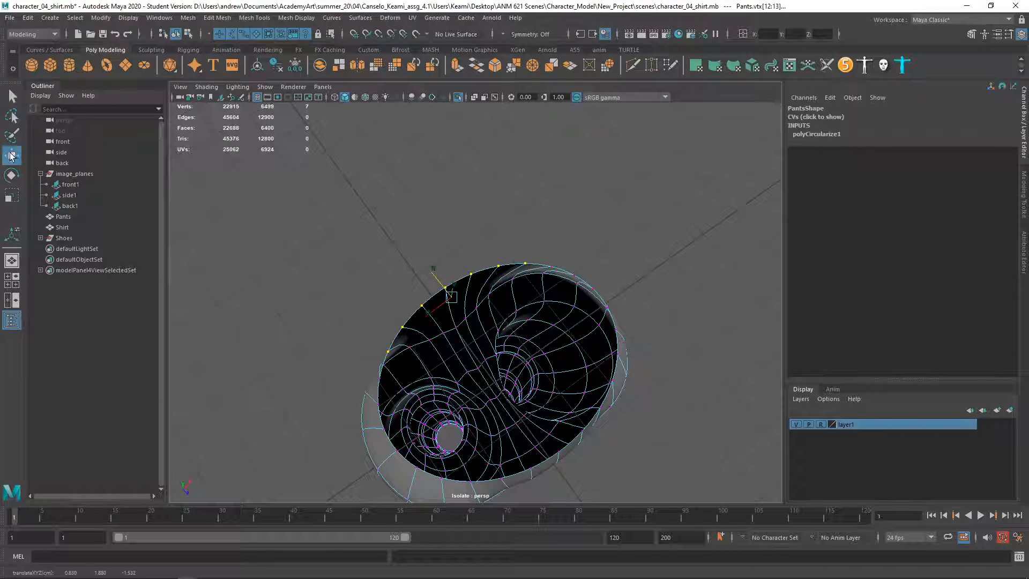
# Step: Scale the selected rim vertices along one axis so the opening becomes a level ring
pyautogui.click(11, 154)
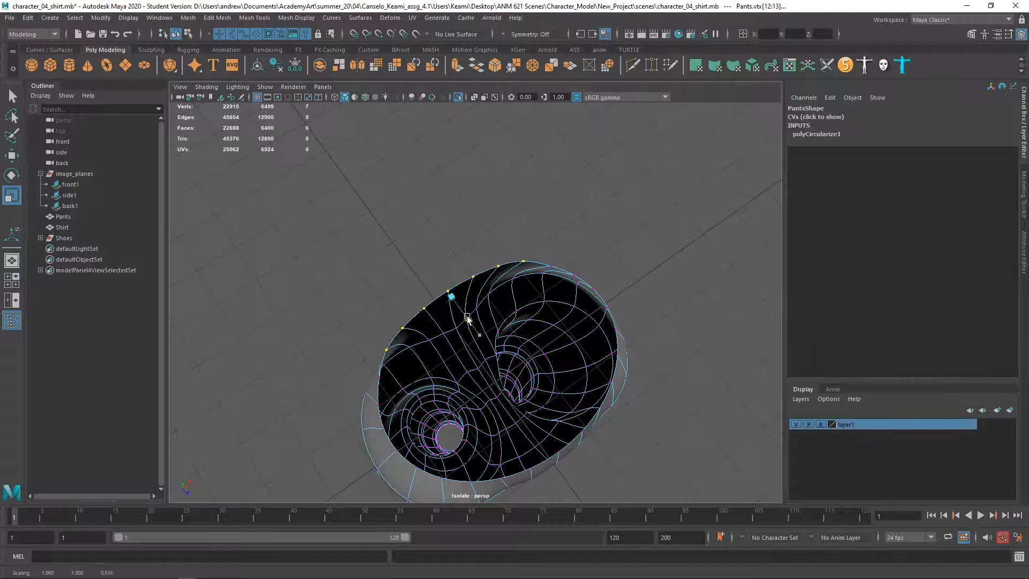
pyautogui.moveTo(465, 322); pyautogui.dragTo(433, 354)
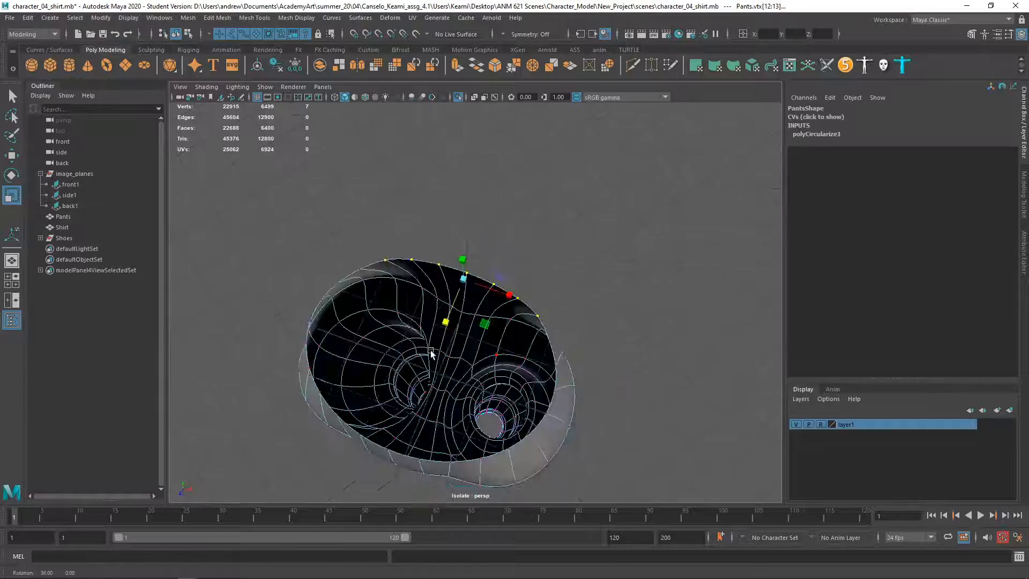
pyautogui.moveTo(432, 353); pyautogui.dragTo(232, 331)
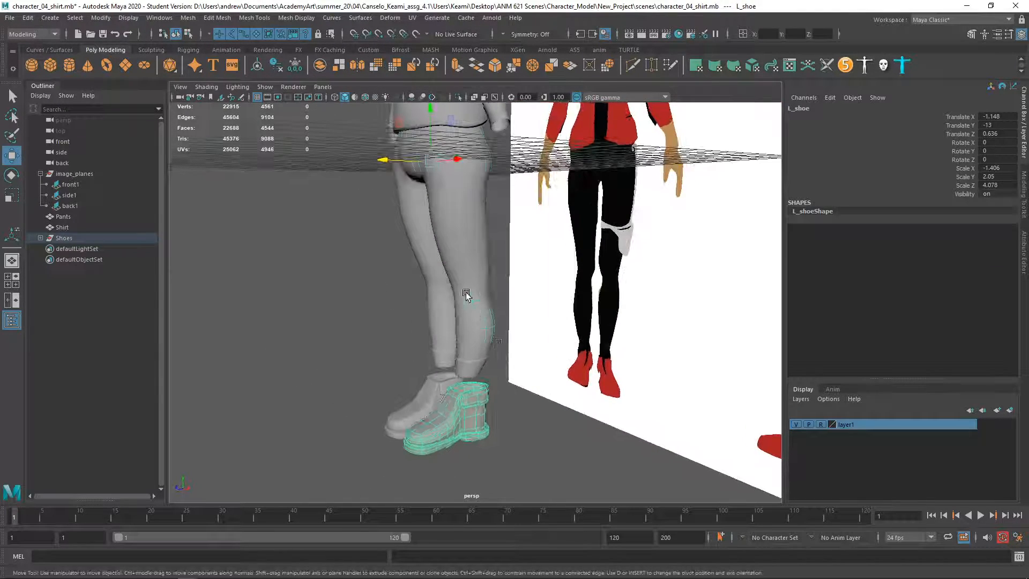
# Step: Select the pants and orbit around the legs to check the knees
pyautogui.click(62, 216)
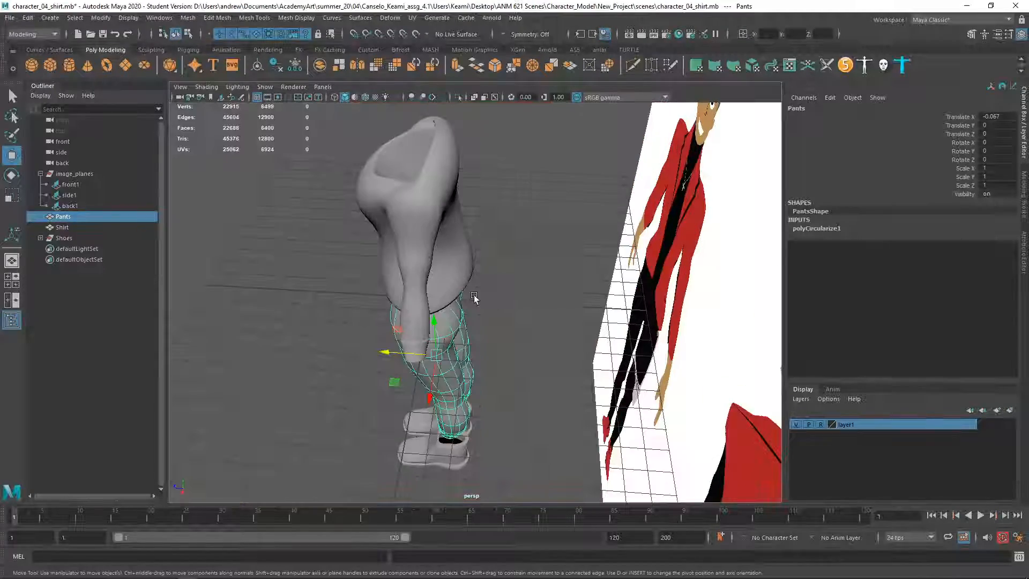
pyautogui.moveTo(473, 296); pyautogui.dragTo(420, 361)
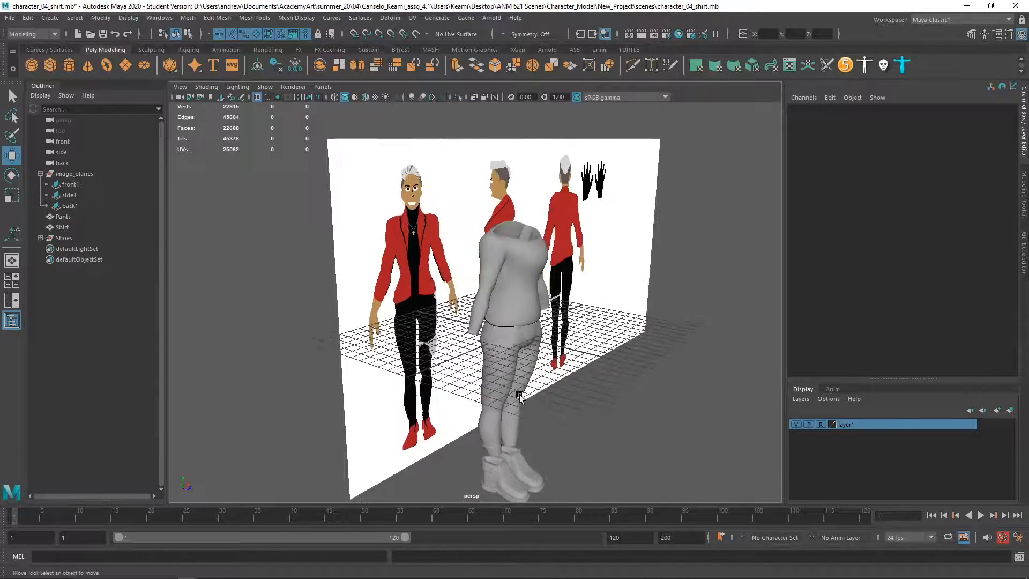
pyautogui.moveTo(519, 395); pyautogui.dragTo(483, 436)
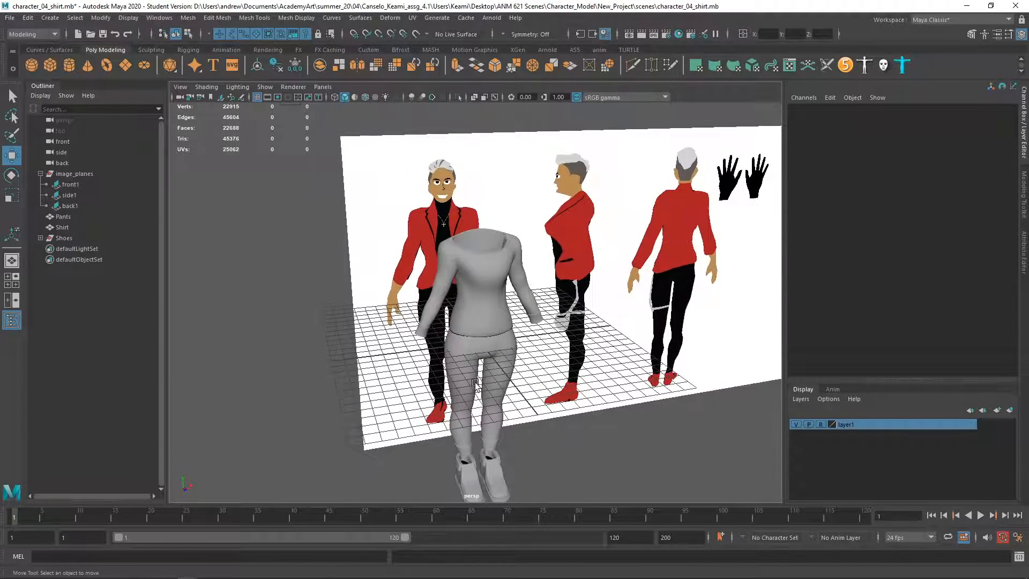
pyautogui.click(63, 227)
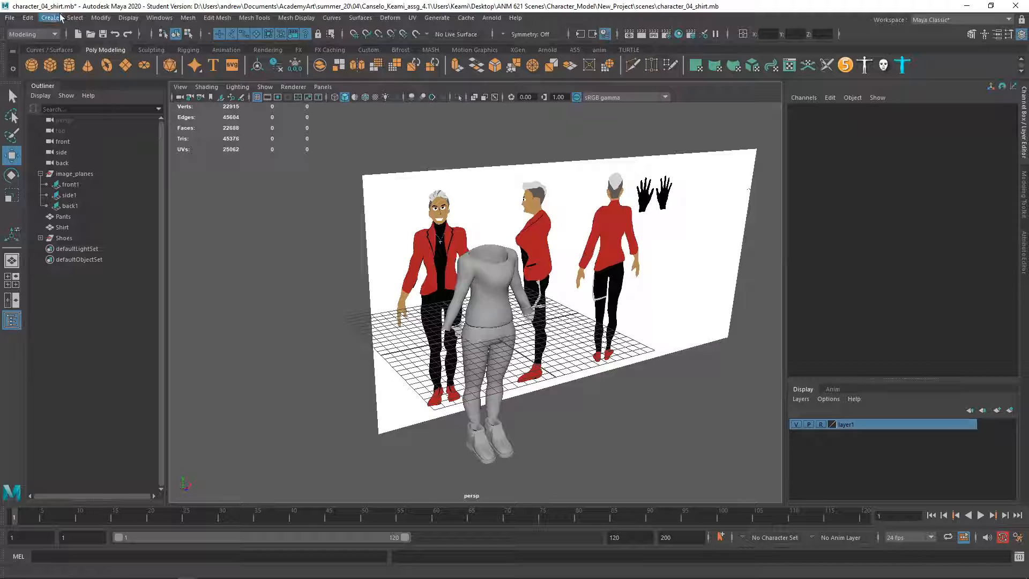
pyautogui.click(128, 18)
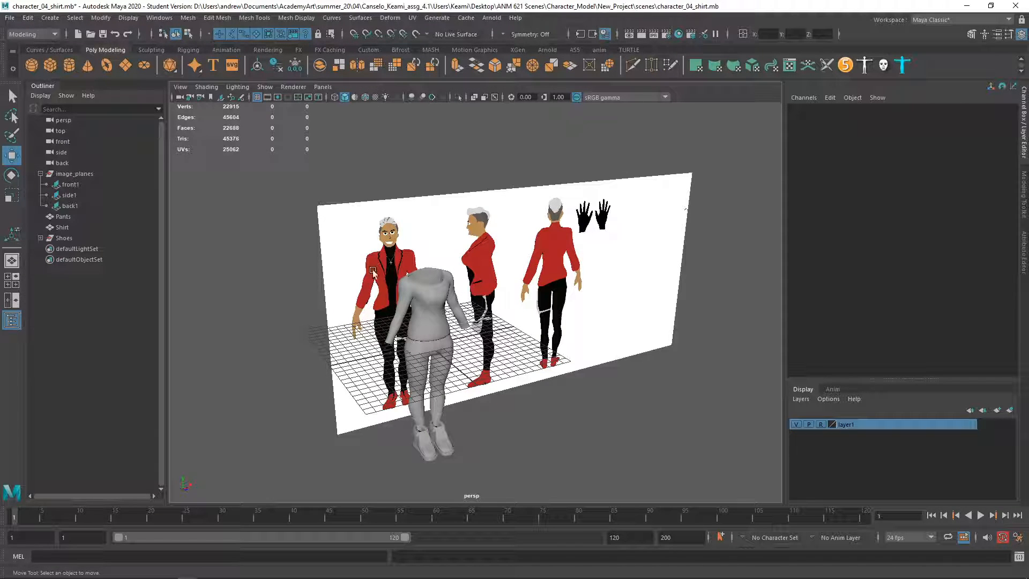
pyautogui.moveTo(410, 275)
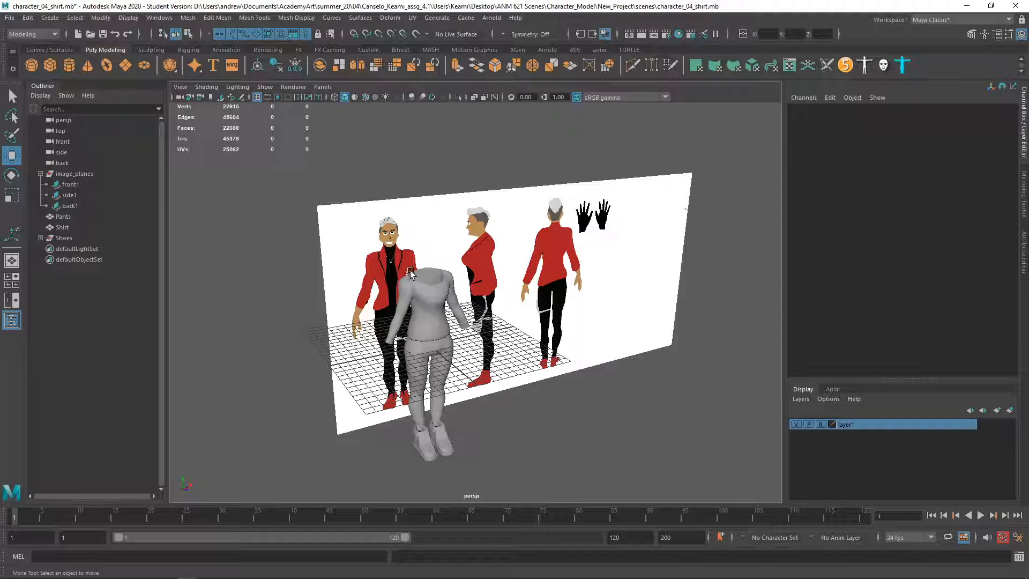
pyautogui.moveTo(284, 289)
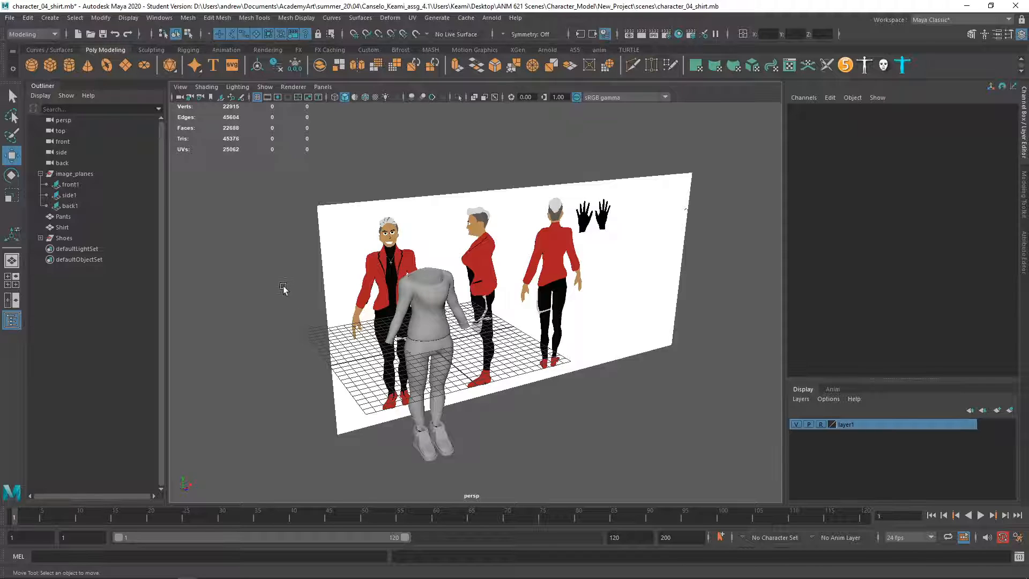